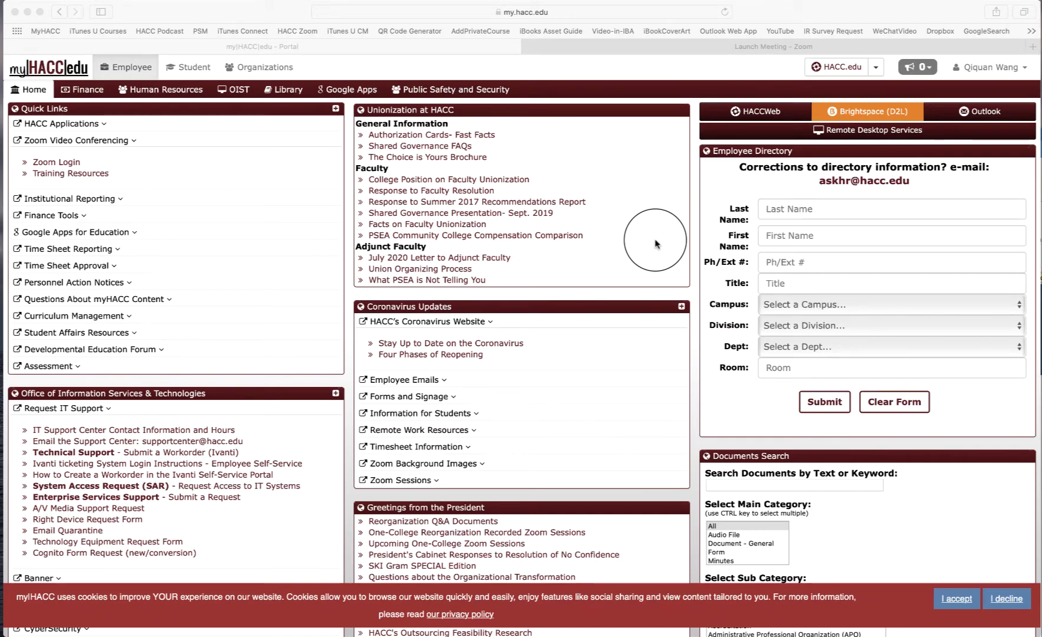
mouse_move(205, 168)
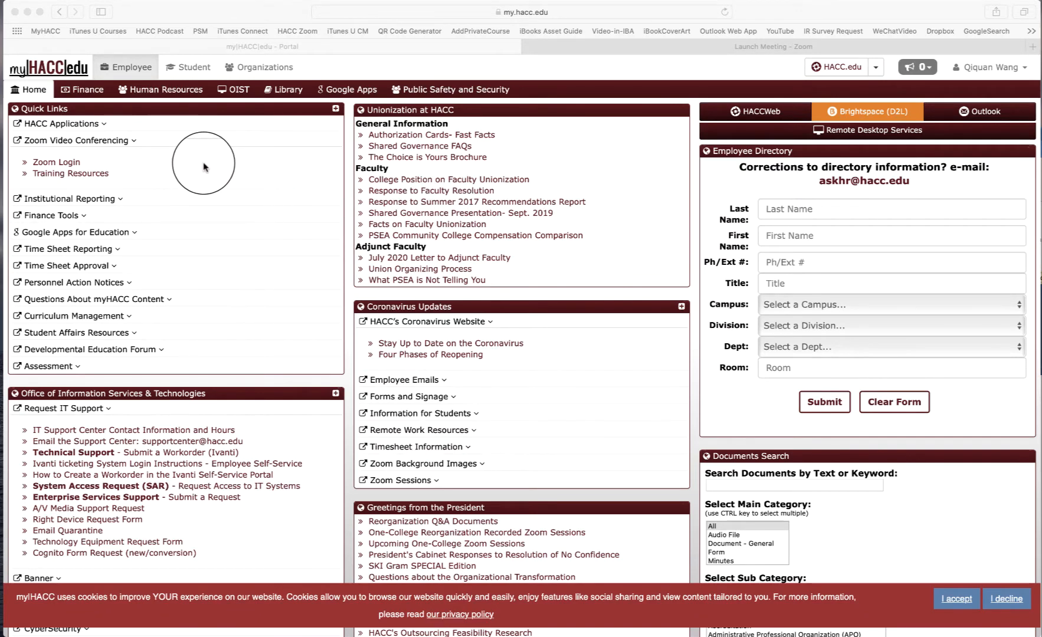
mouse_move(72, 162)
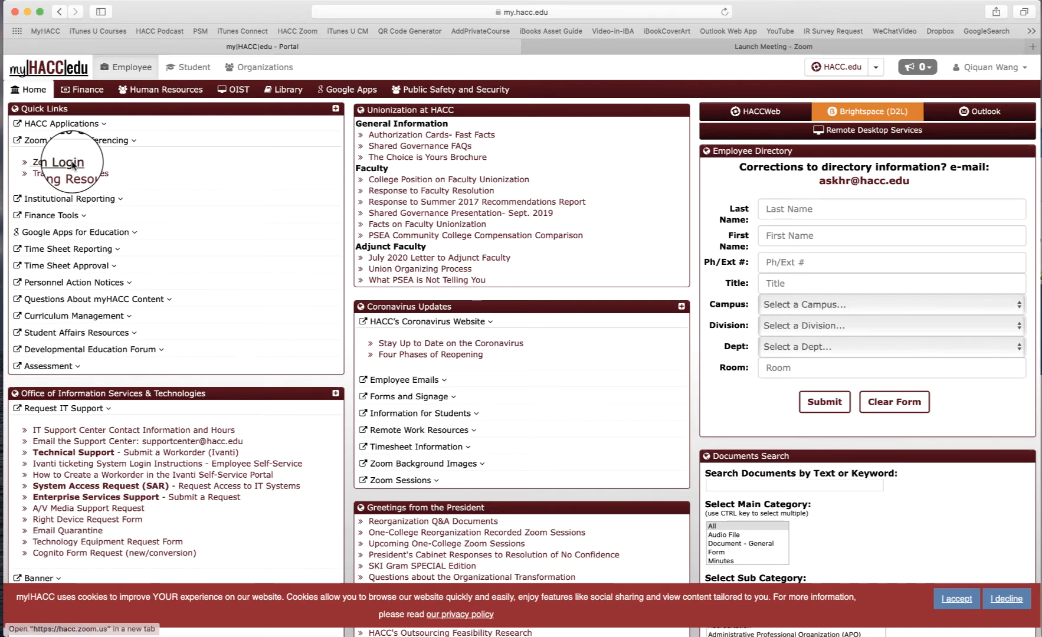
- Sign in to the college Zoom portal and bring up the My Meeting1 management page
click(56, 162)
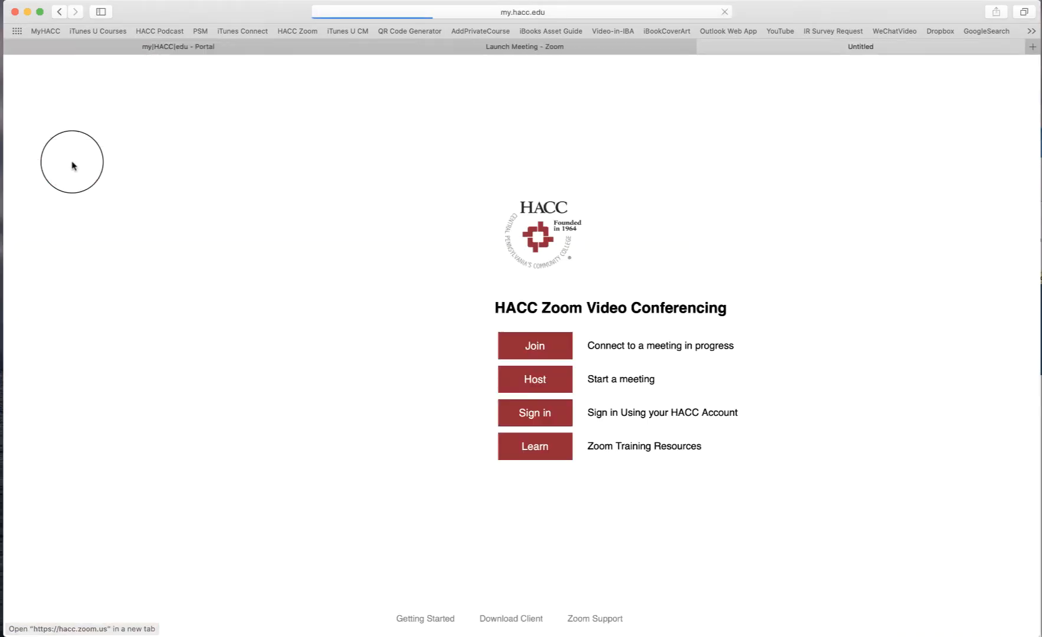
click(535, 413)
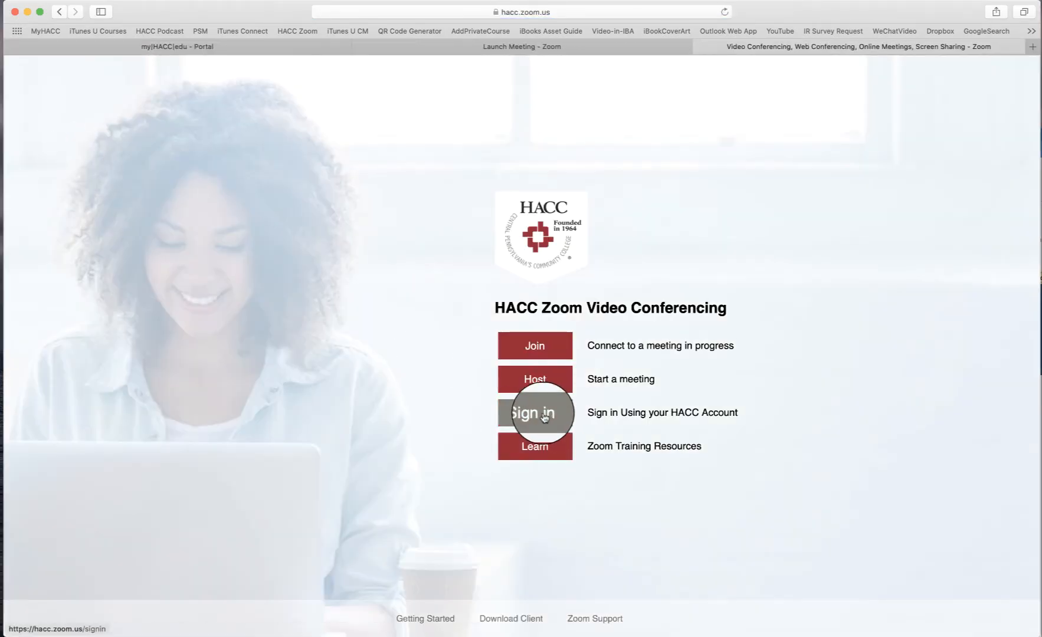
click(534, 412)
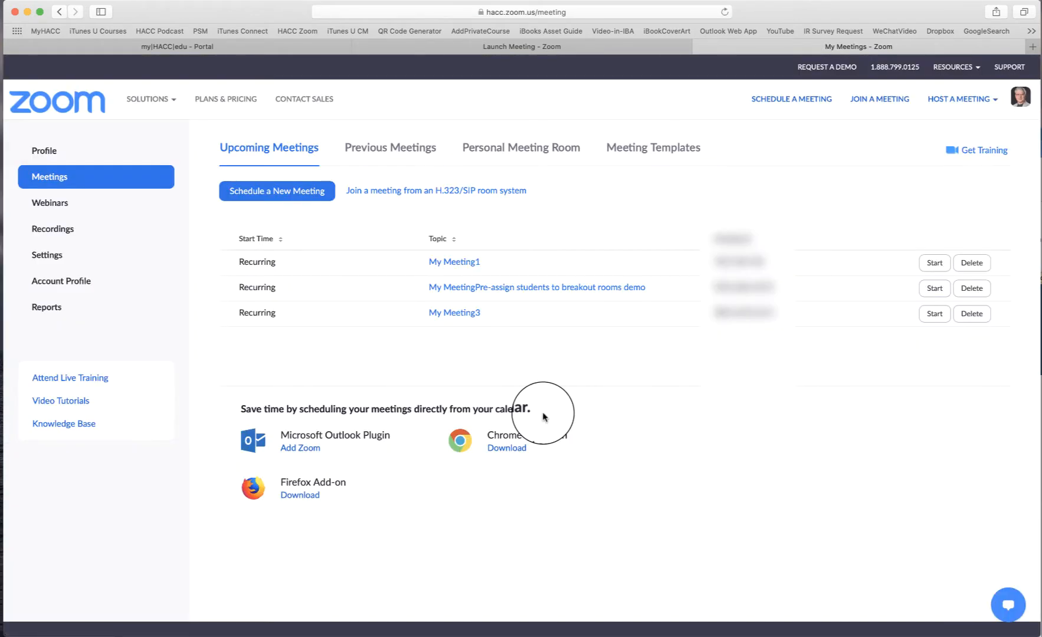
mouse_move(482, 288)
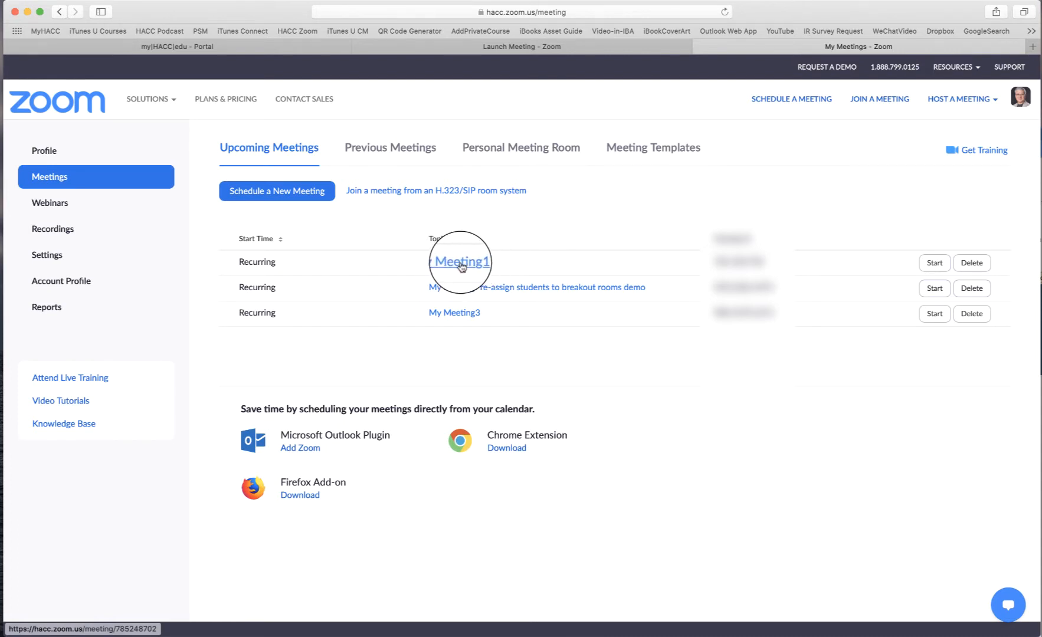
click(459, 262)
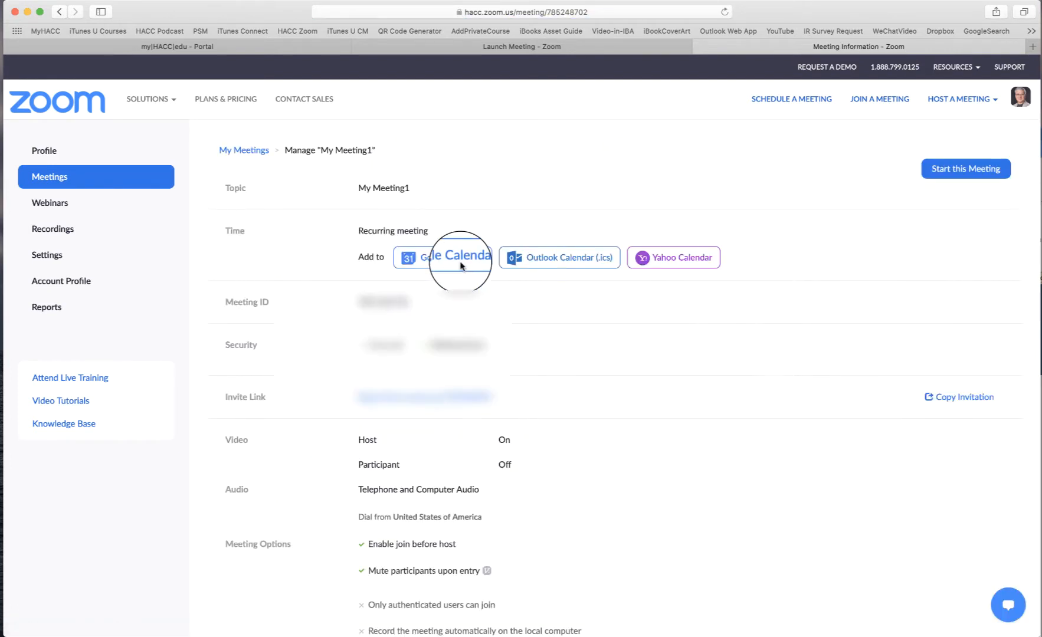
mouse_move(961, 173)
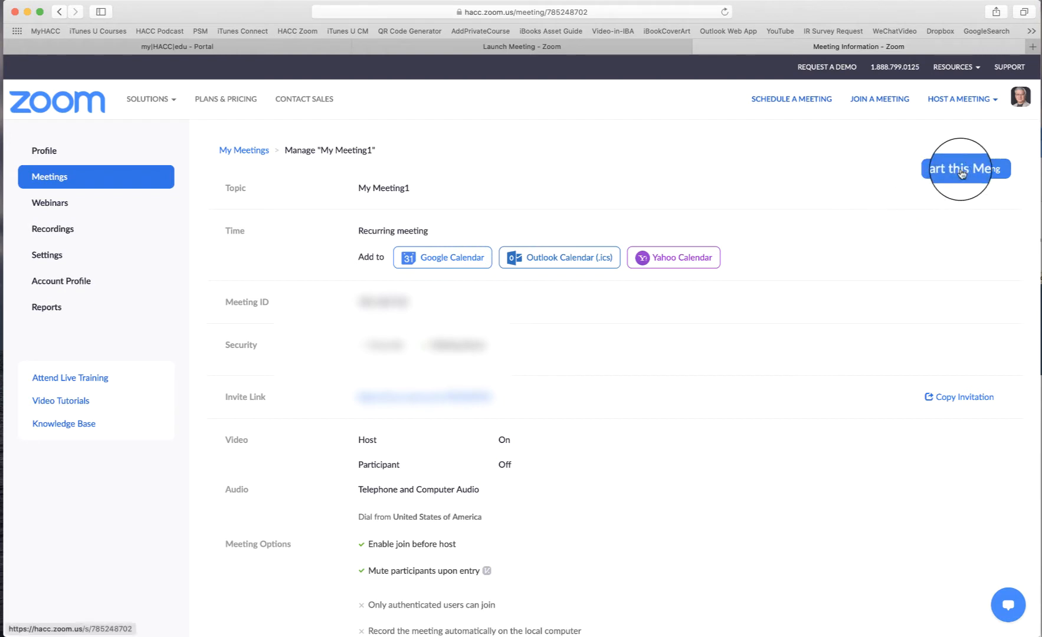
- Start My Meeting1 as host and allow the browser to launch the Zoom app
click(962, 171)
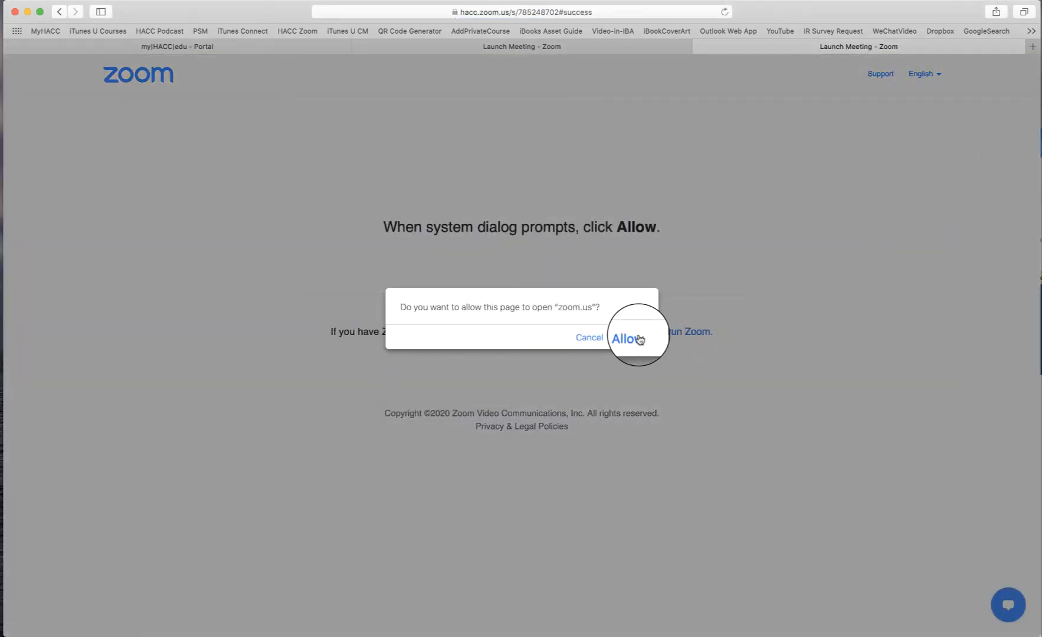
click(628, 338)
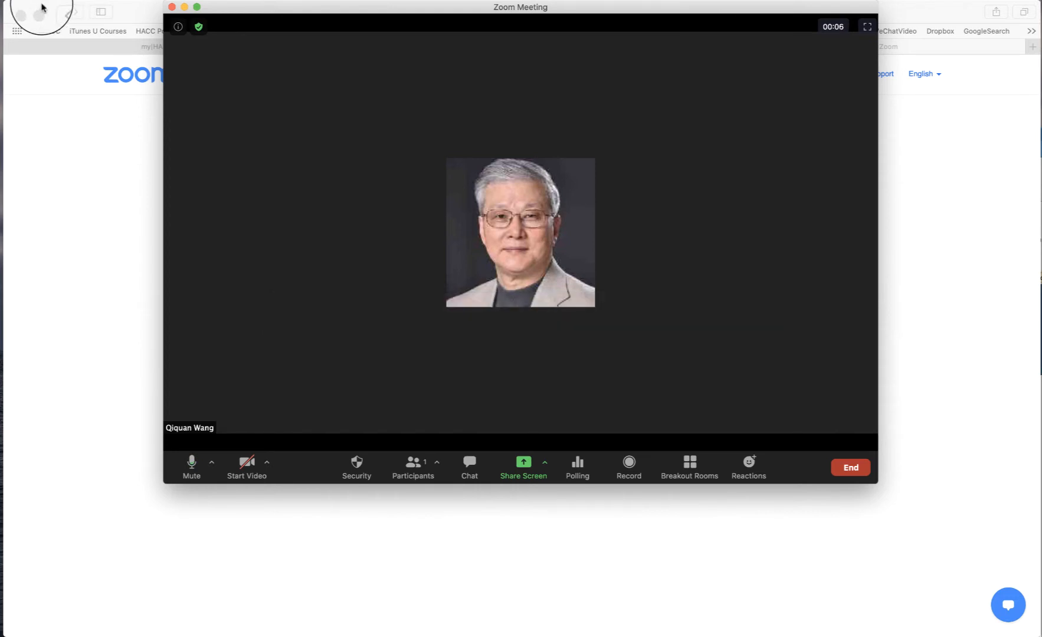
- Run Check for Updates from the zoom.us menu, revealing the newer 5.2.0 (42634.0805) build
click(41, 12)
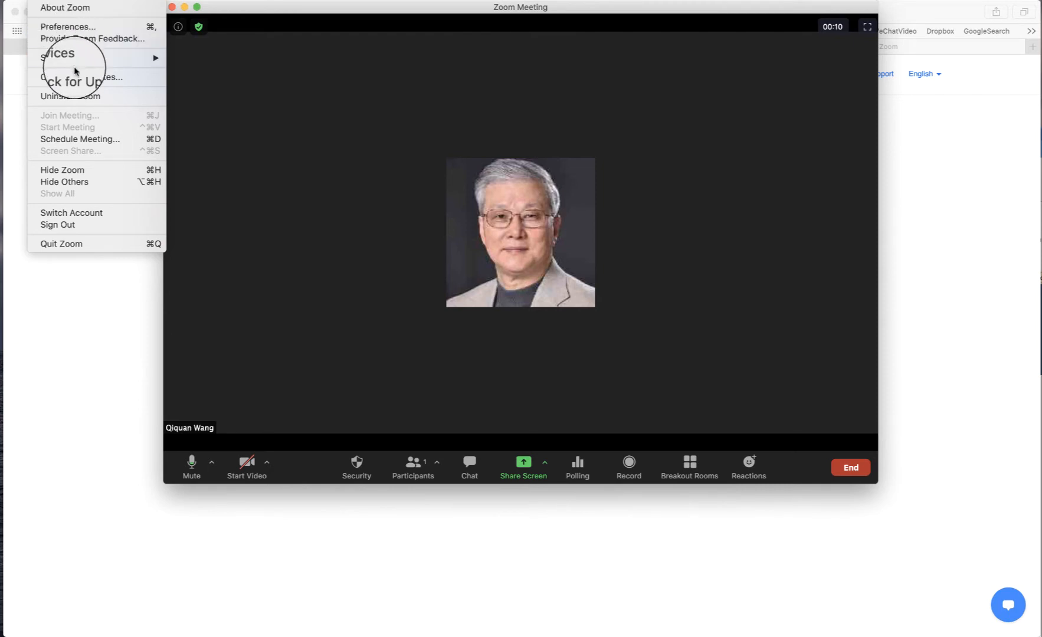
mouse_move(77, 79)
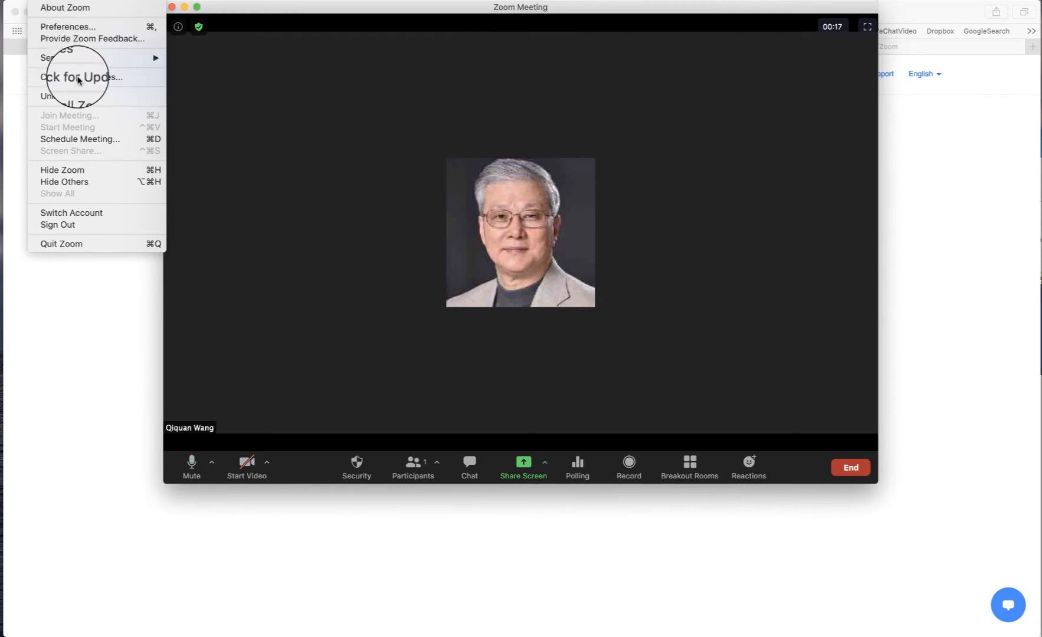
click(77, 78)
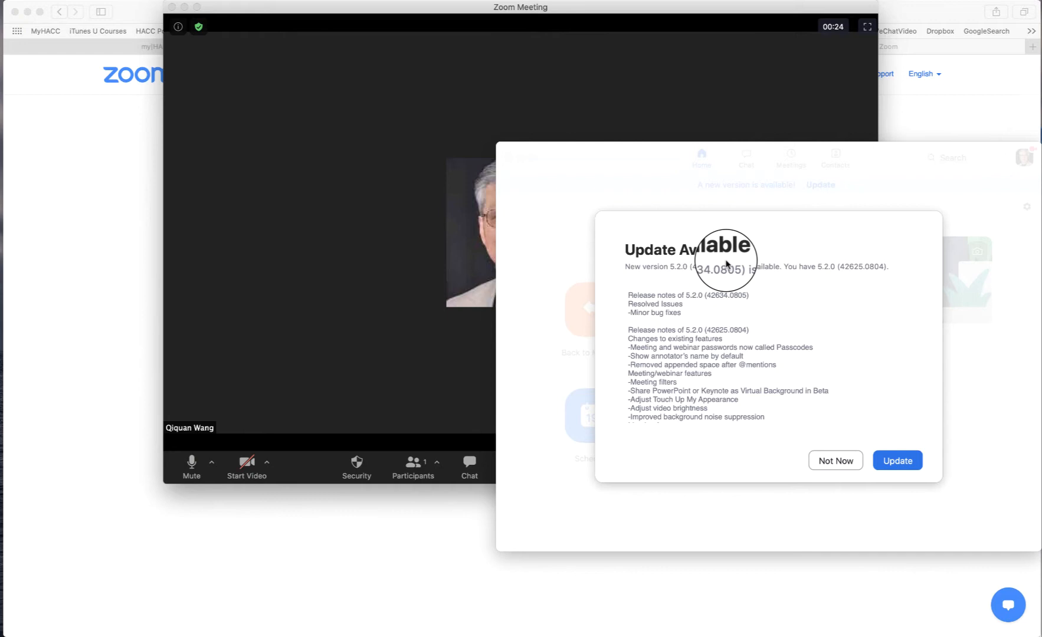
mouse_move(703, 416)
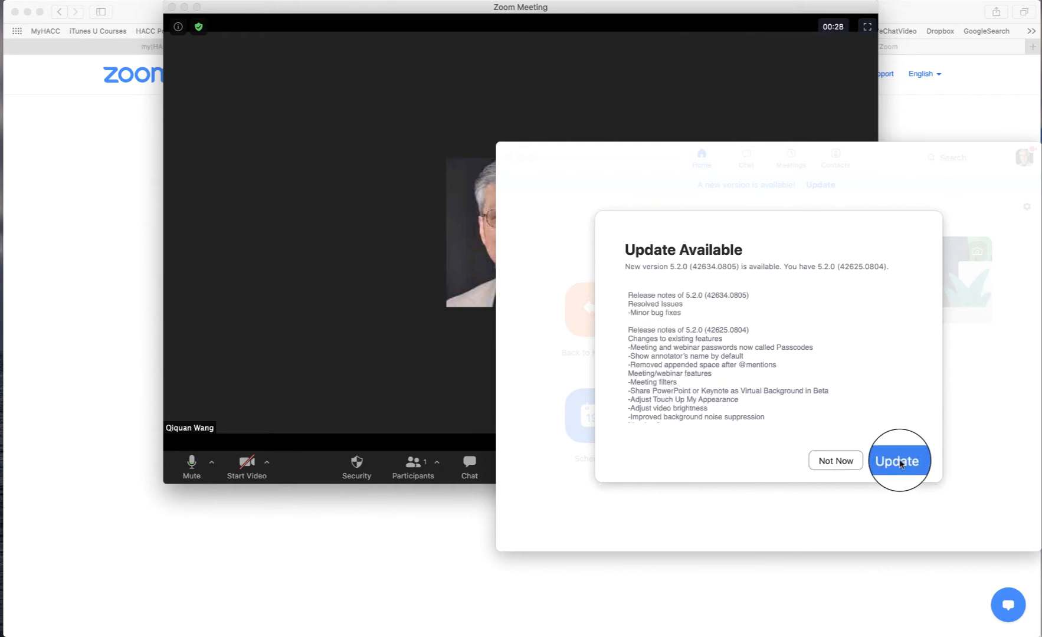
- Download and install the Zoom 5.2.0 update, then dismiss the finished installer
click(898, 461)
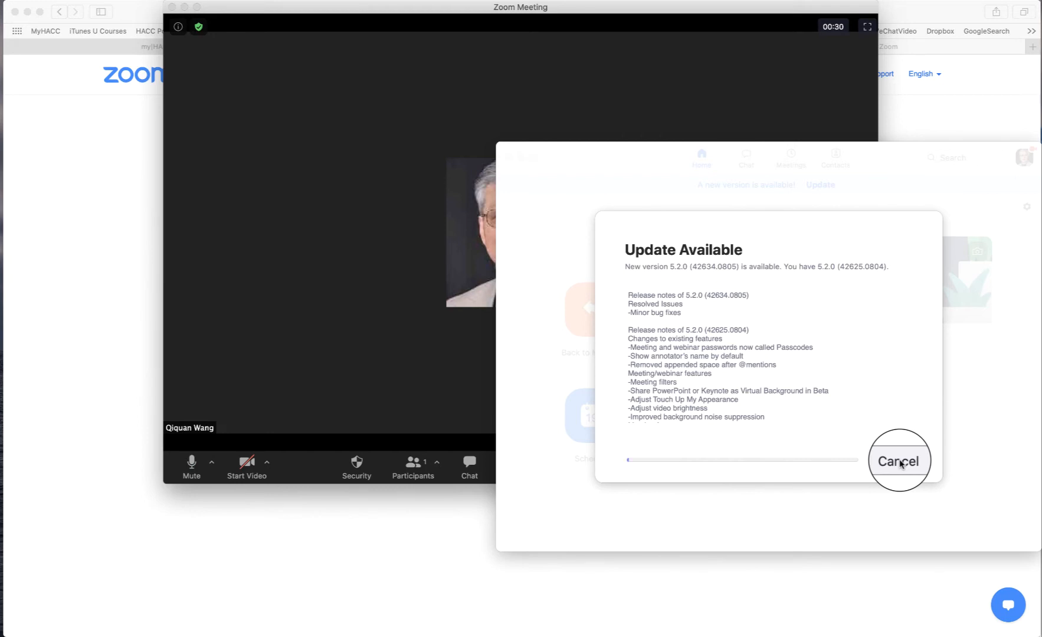
mouse_move(690, 495)
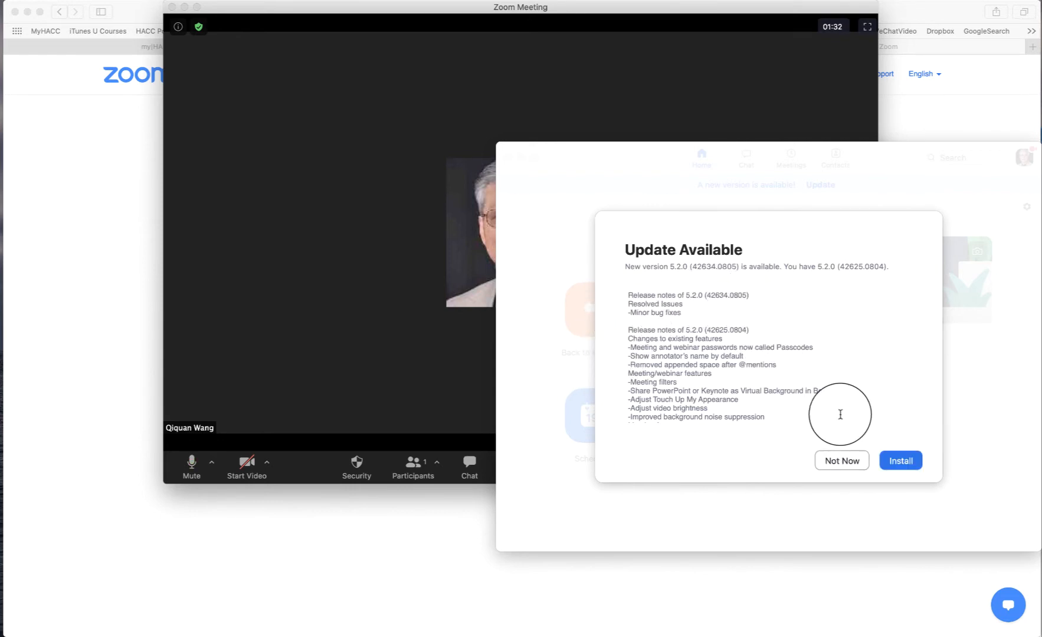
mouse_move(903, 463)
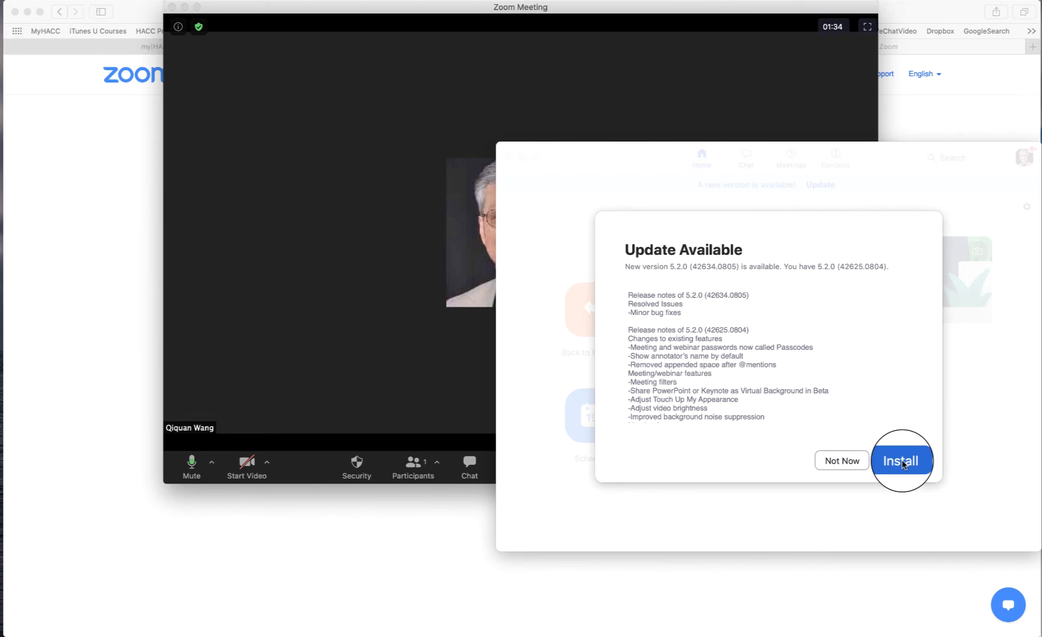
click(901, 461)
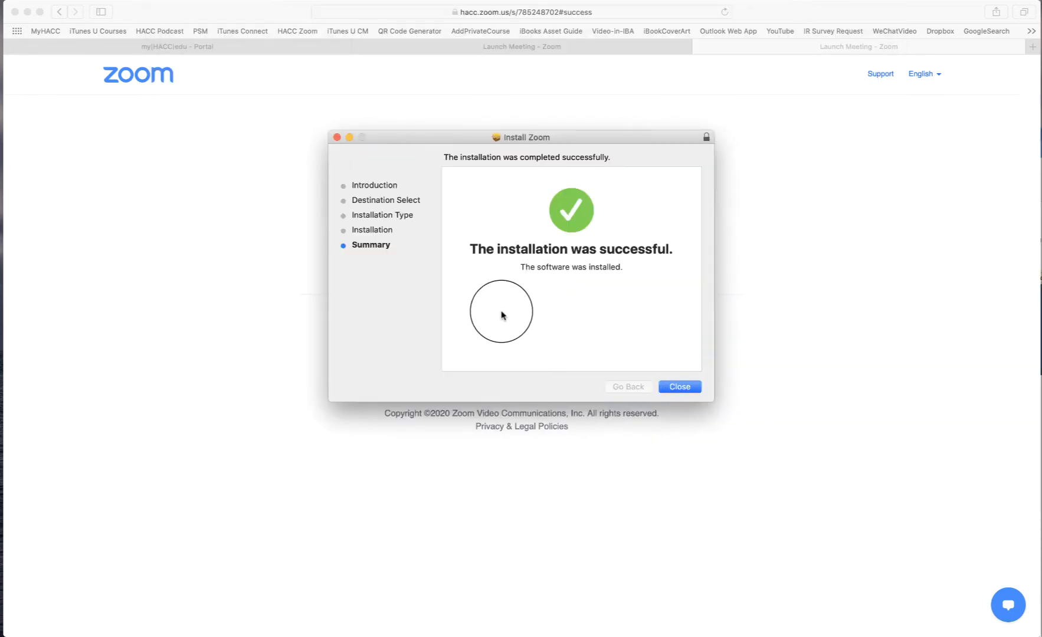
mouse_move(624, 307)
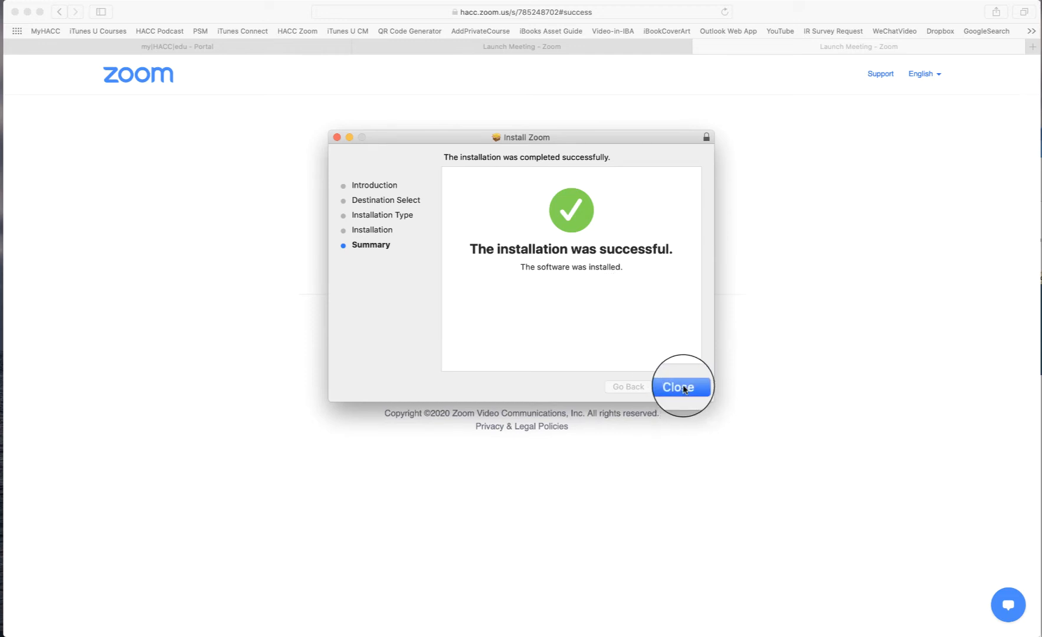
click(681, 387)
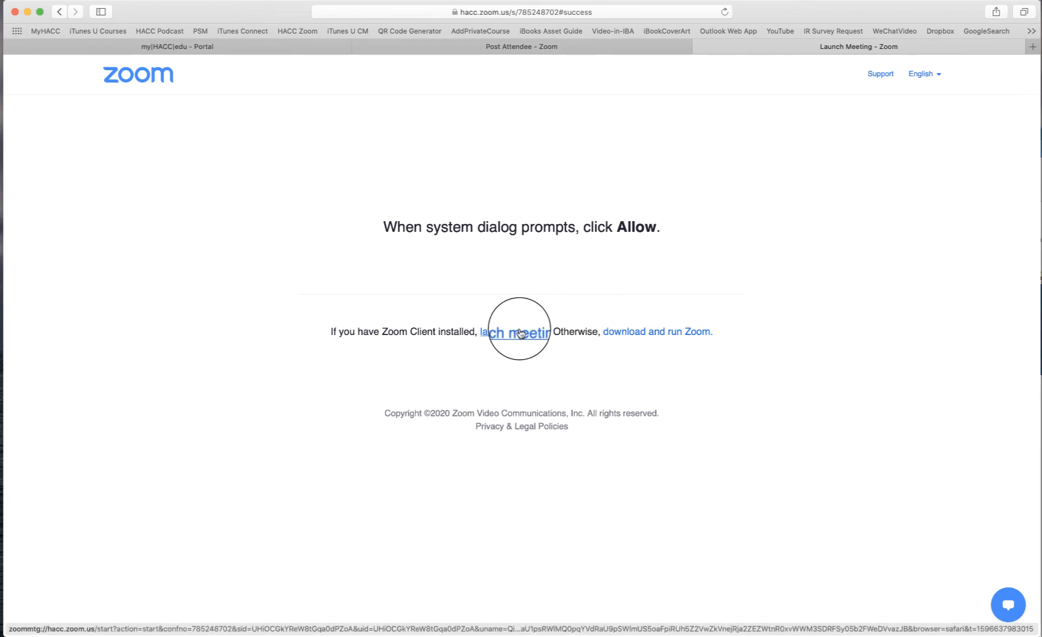
- Relaunch My Meeting1 in the updated client and nudge the meeting window left
click(516, 332)
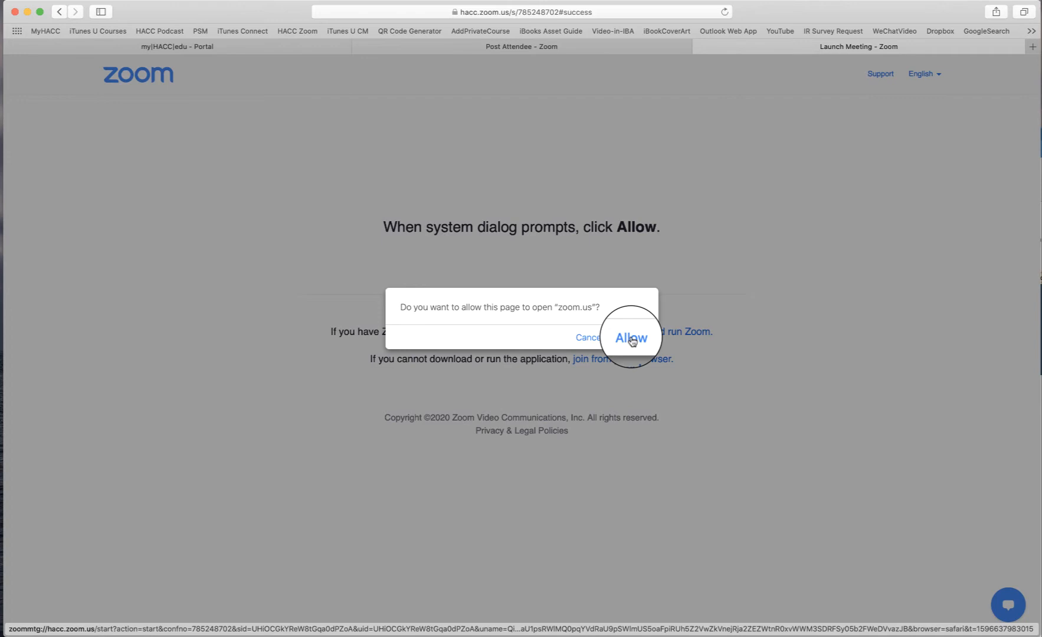
click(632, 338)
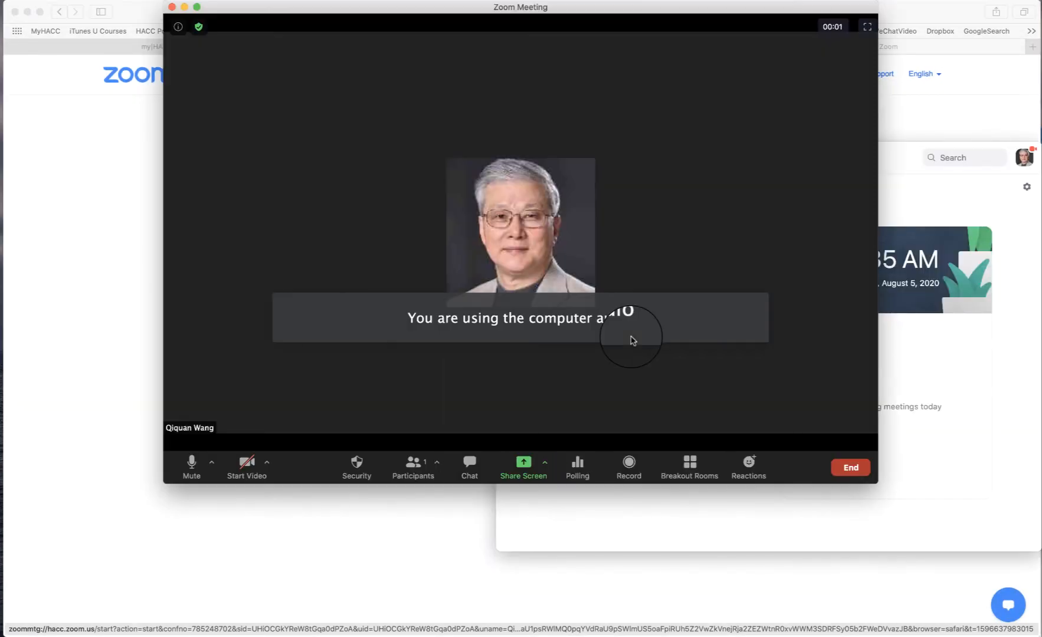
mouse_move(400, 242)
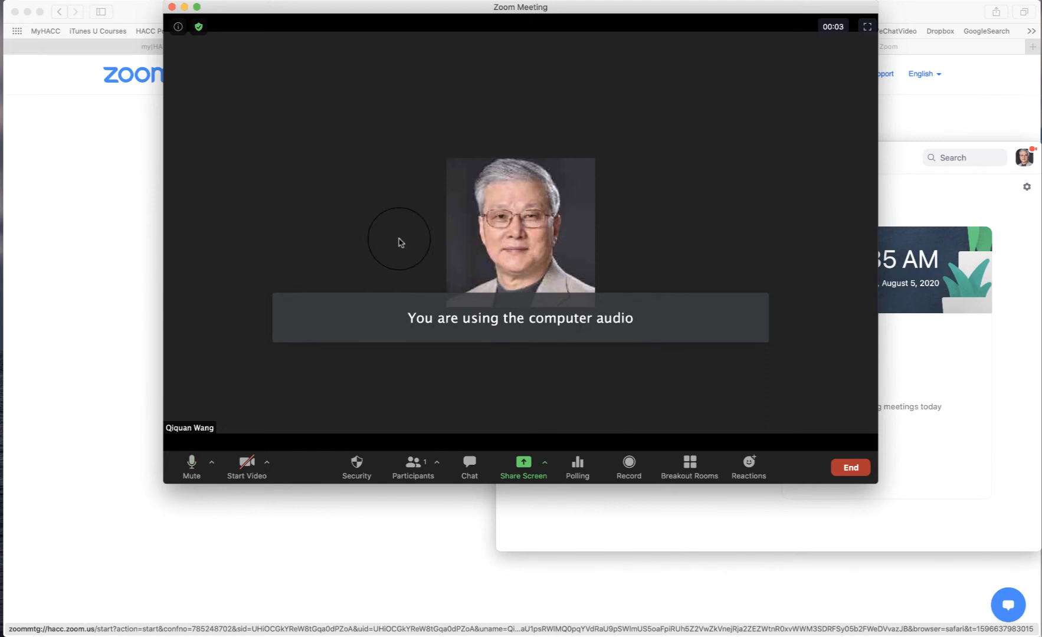
drag(519, 6, 489, 6)
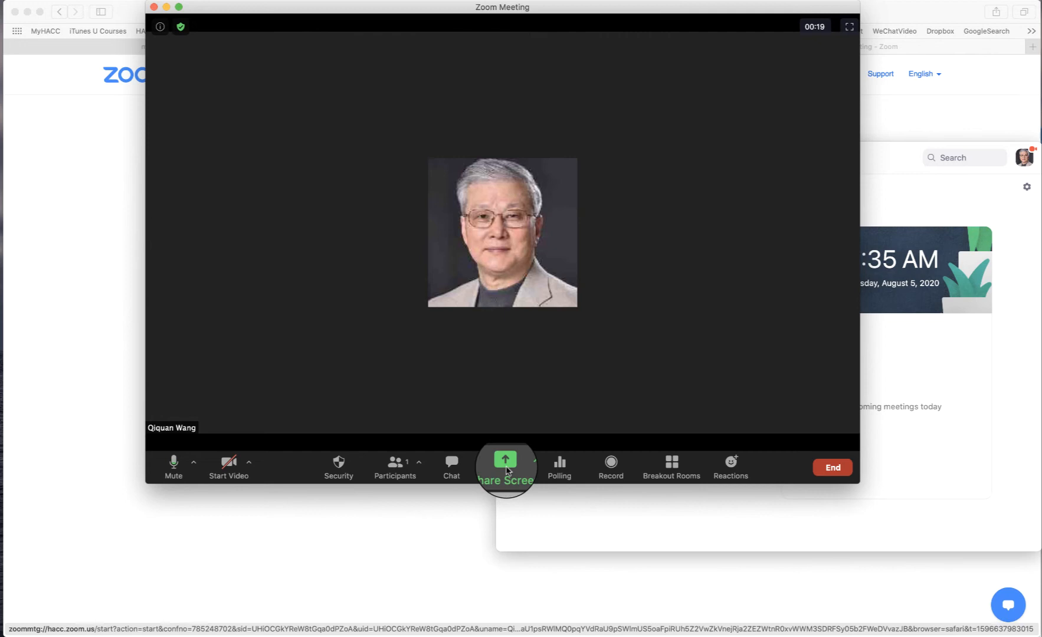
- Share the HACC Mobile Content .pptx as Slides as Virtual Background from the Advanced sharing options
click(505, 463)
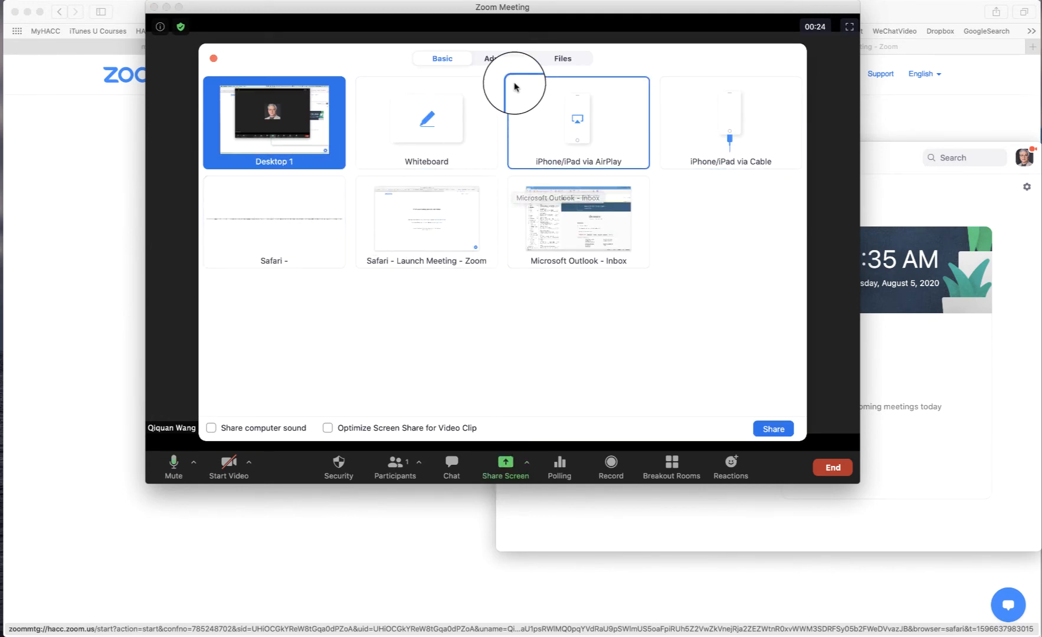
click(503, 59)
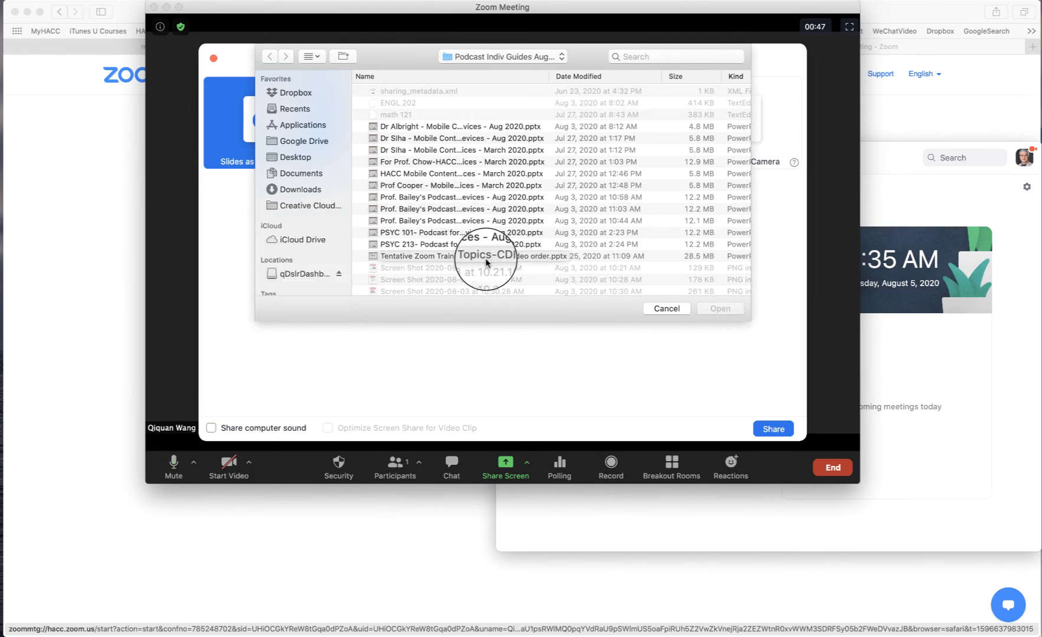
click(443, 173)
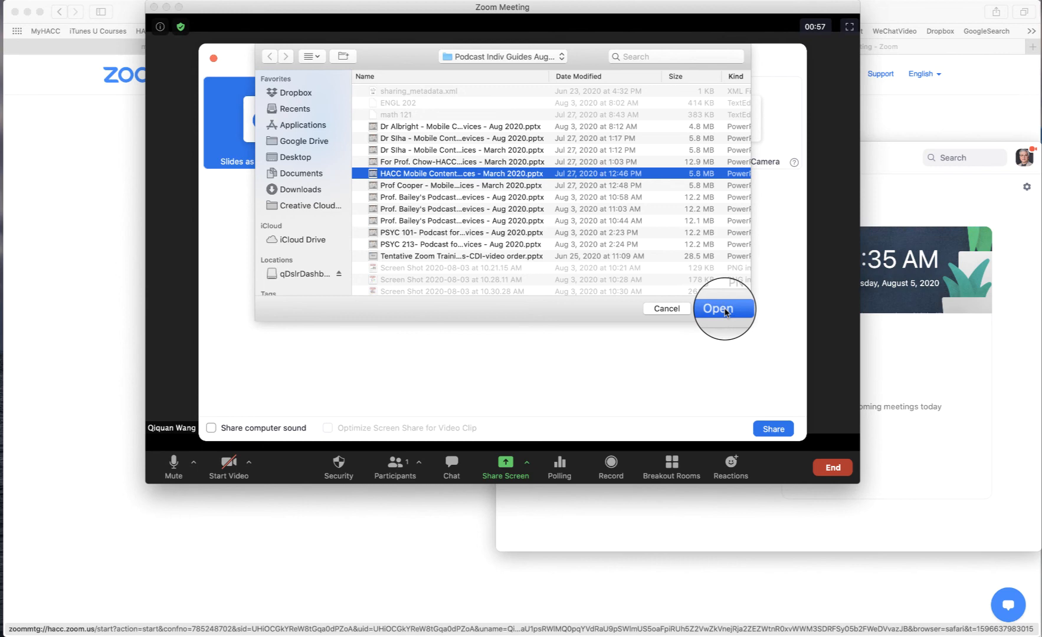
click(718, 308)
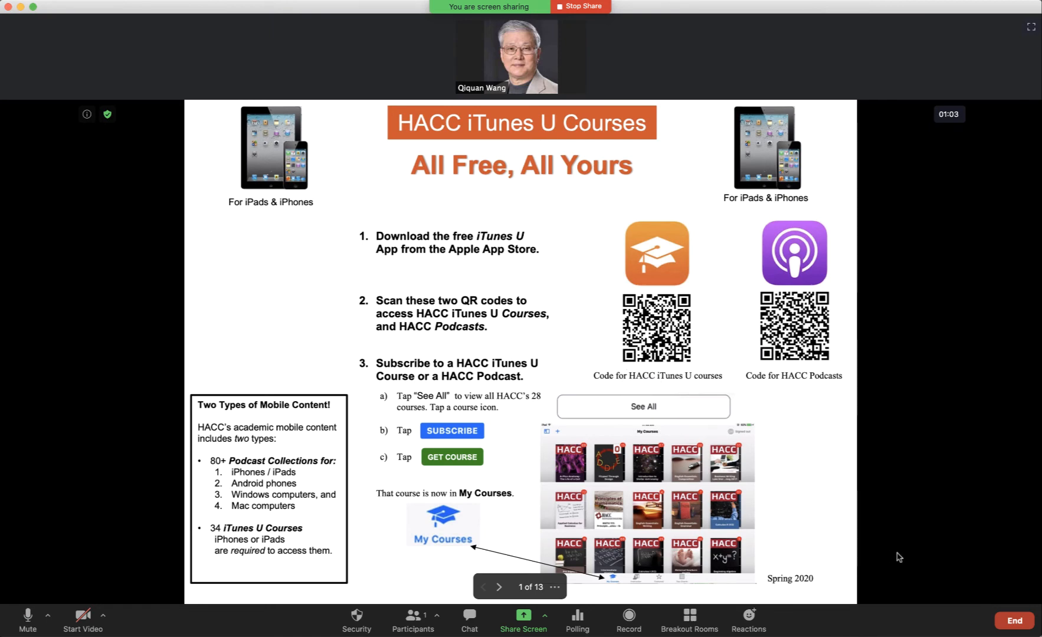
mouse_move(82, 631)
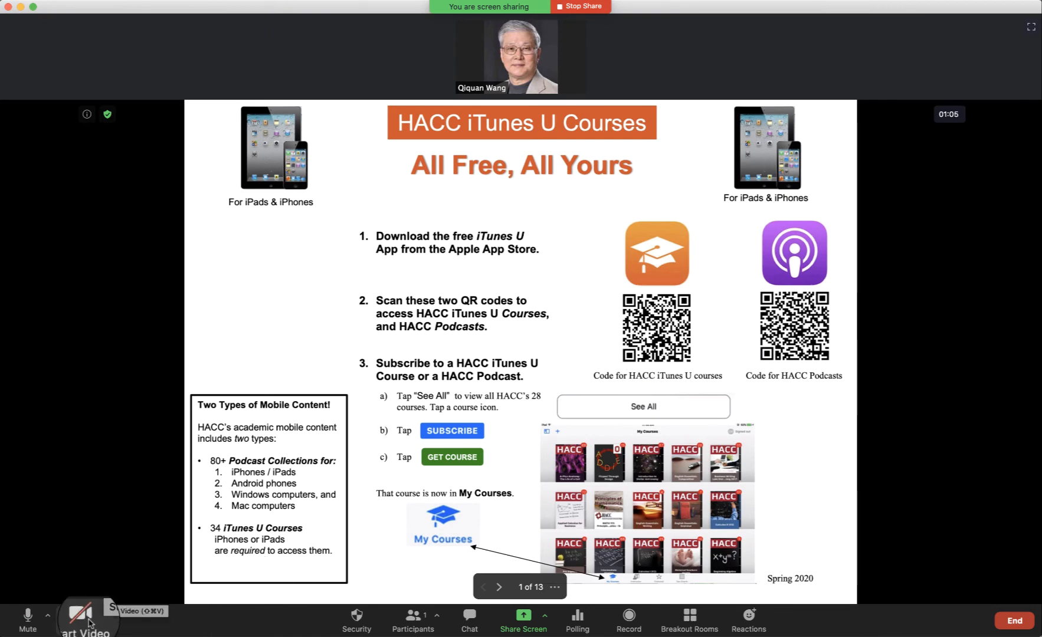
- Start the presenter's camera so the video appears over slide 1 of the shared deck
click(81, 628)
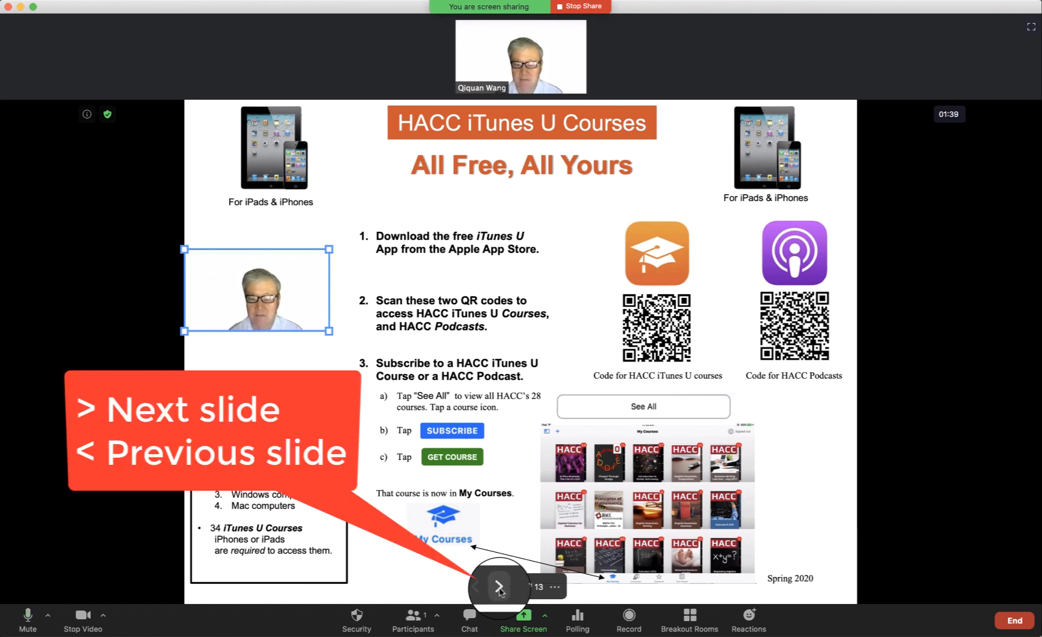
- Advance the shared deck to slide 3 of 13, the Android podcasts page
click(497, 587)
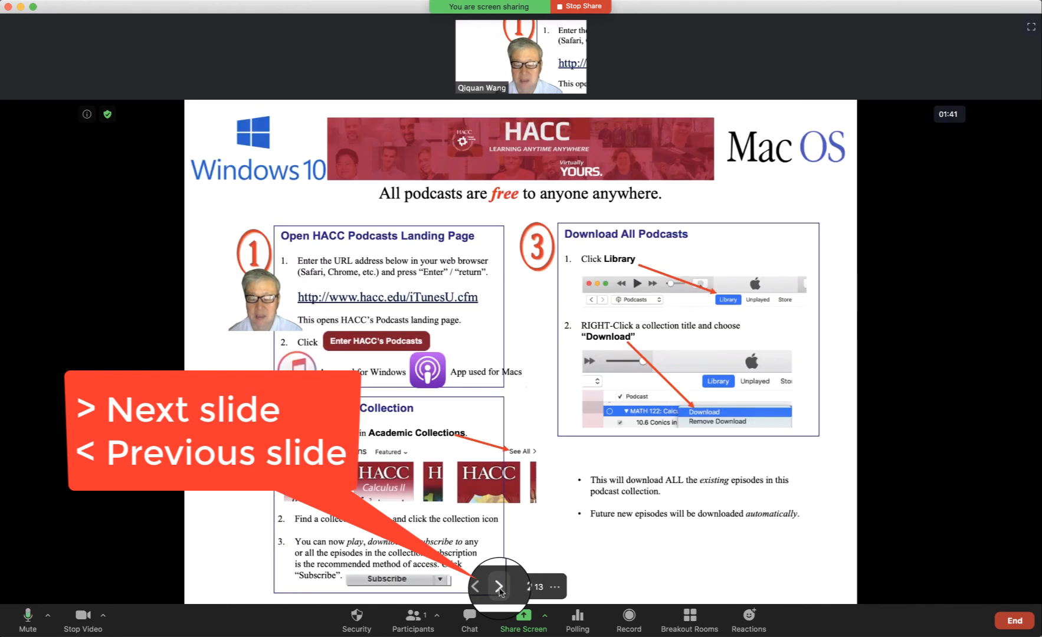
click(498, 586)
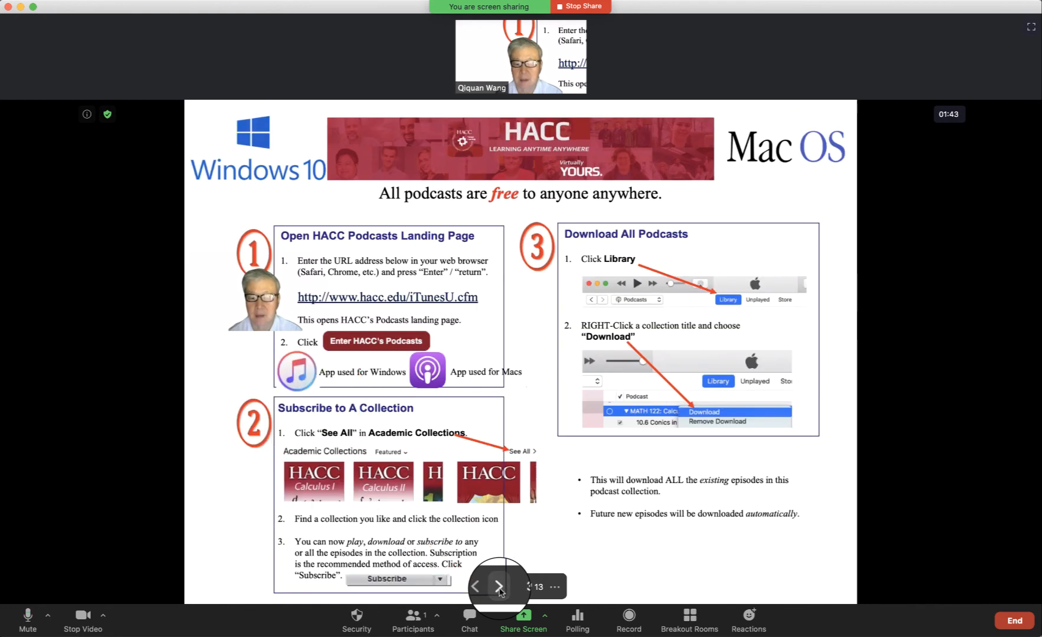
click(498, 587)
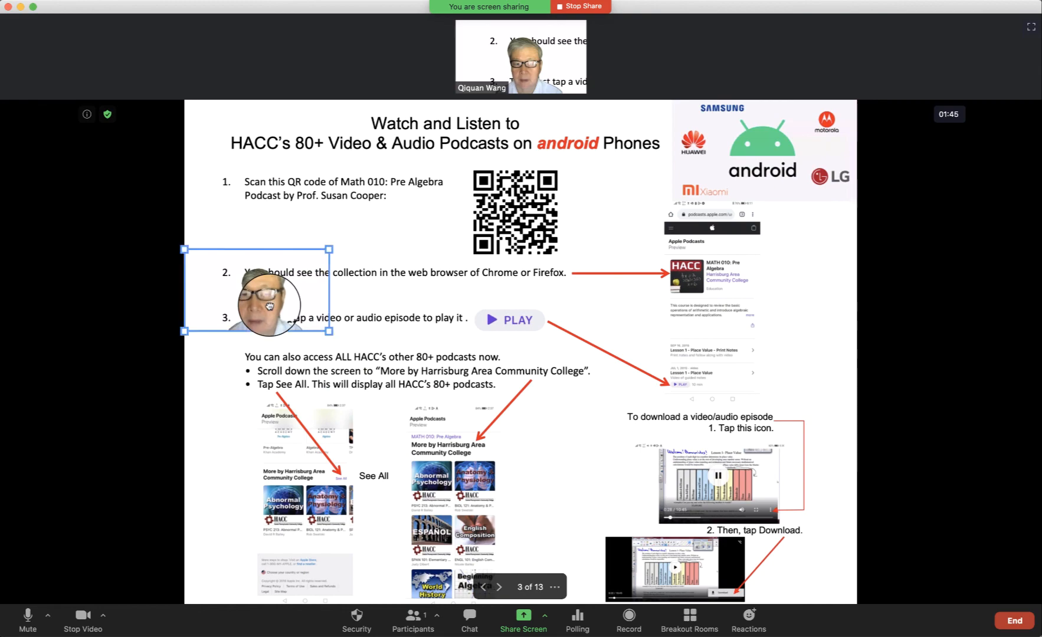